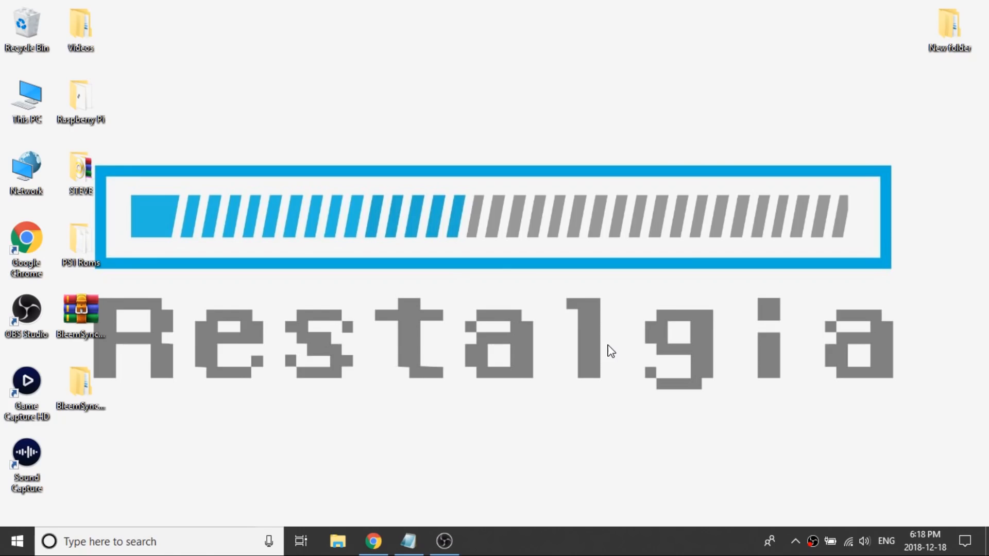
Bring up the pathartl/BleemSync repository page in the browser
click(372, 542)
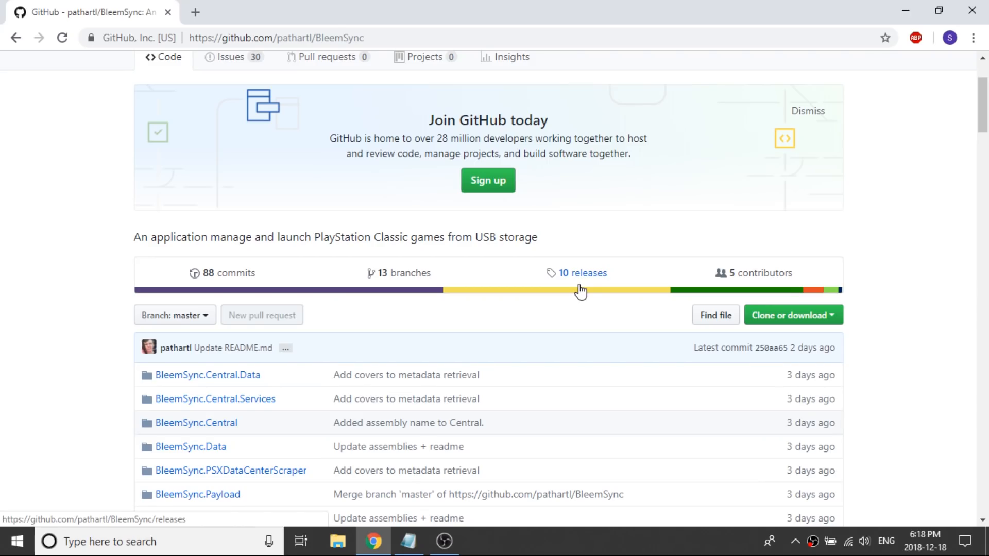
mouse_move(585, 279)
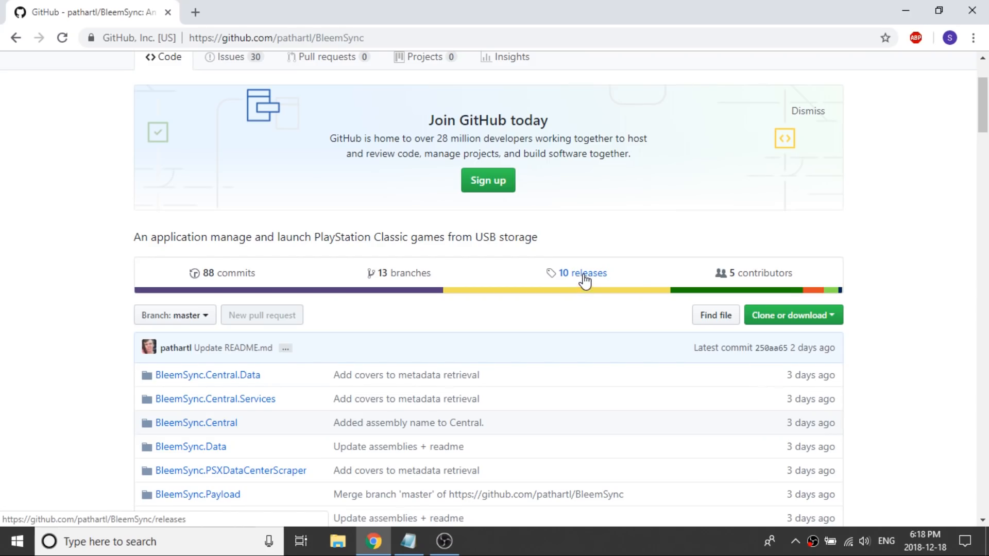
Go to the BleemSync releases list and read down past 0.4.1 to the 0.4.0 notes
click(582, 273)
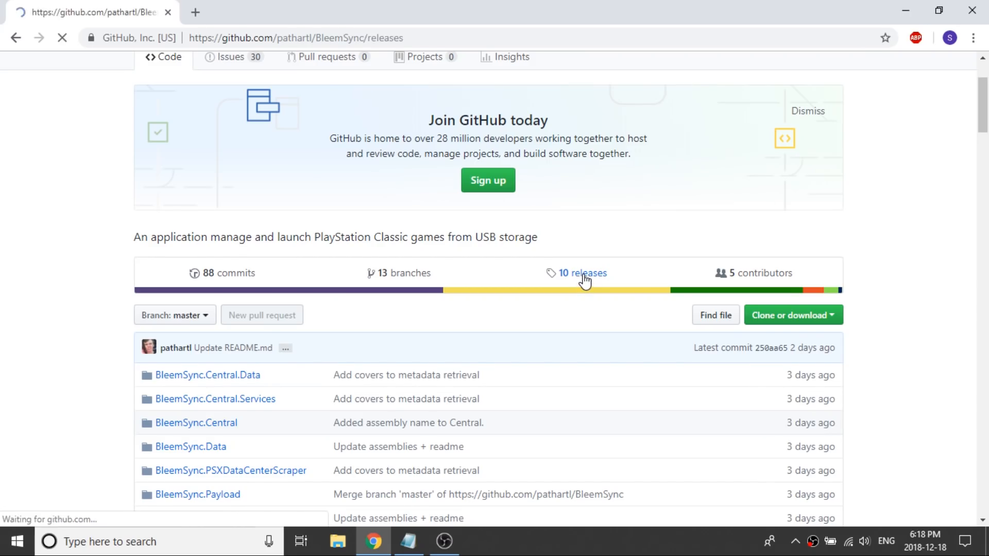
click(583, 273)
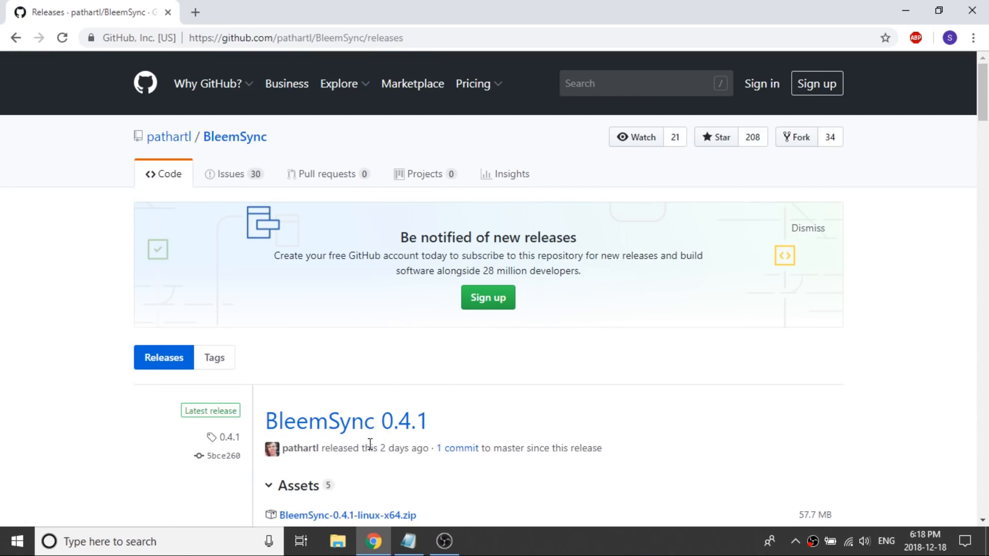
mouse_move(443, 435)
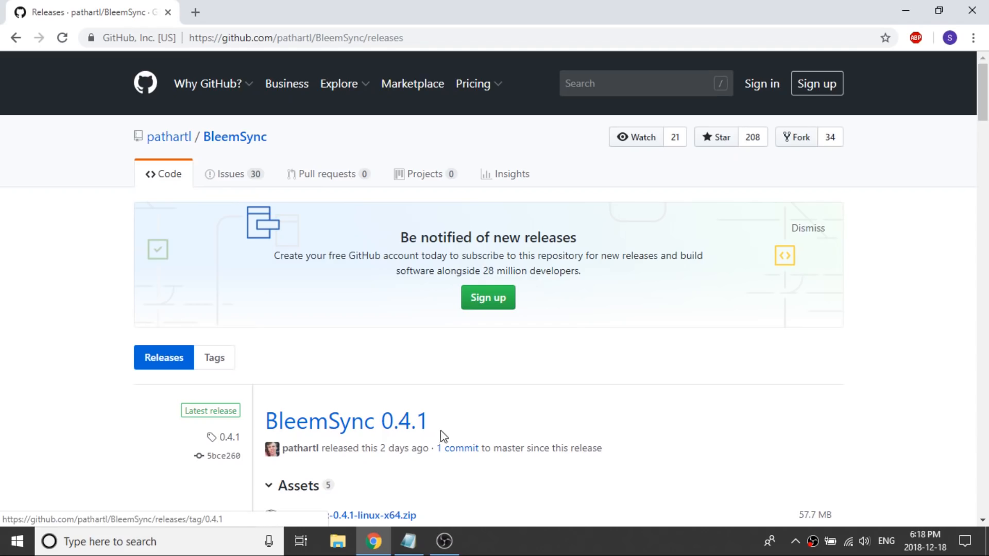
scroll(down, 3)
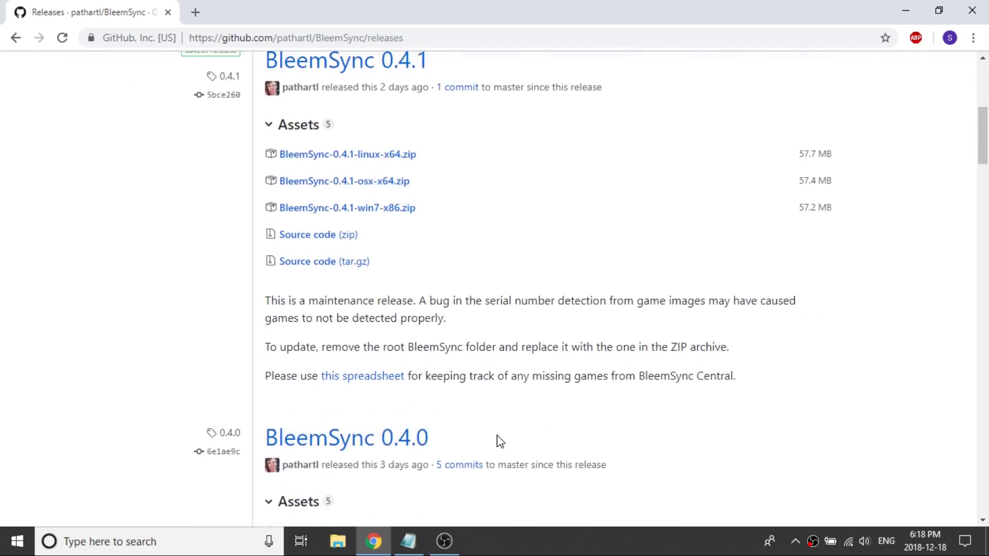
scroll(down, 3)
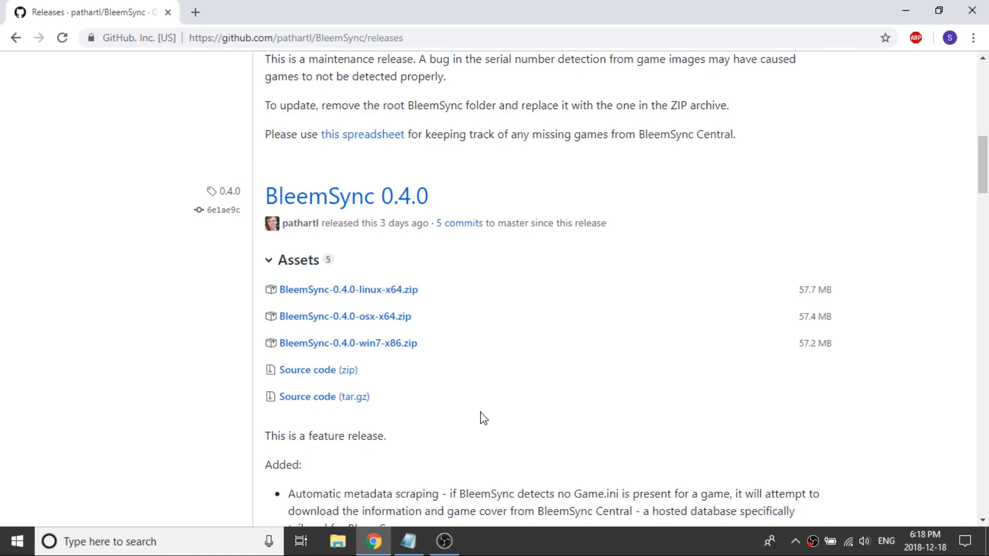
scroll(down, 3)
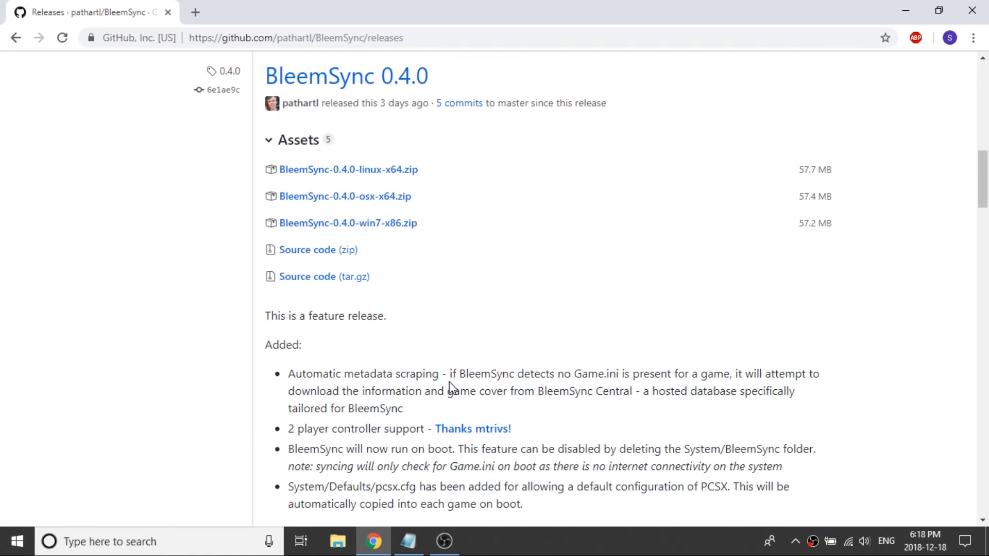
scroll(down, 3)
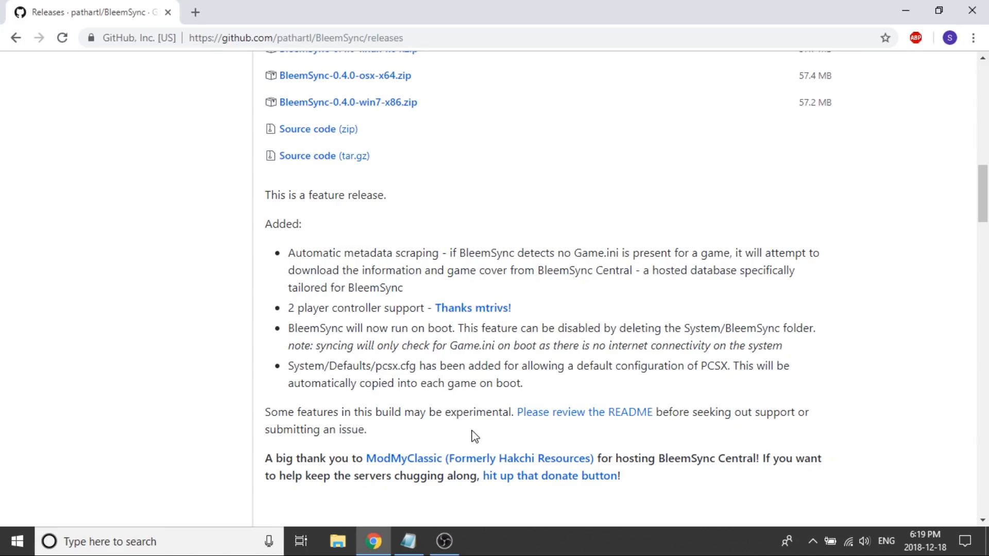
mouse_move(504, 412)
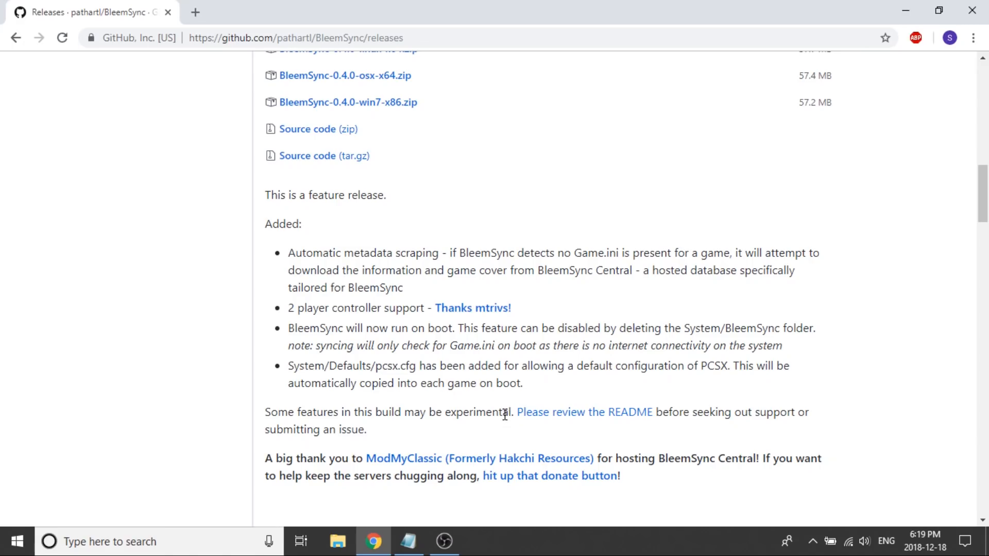
mouse_move(503, 404)
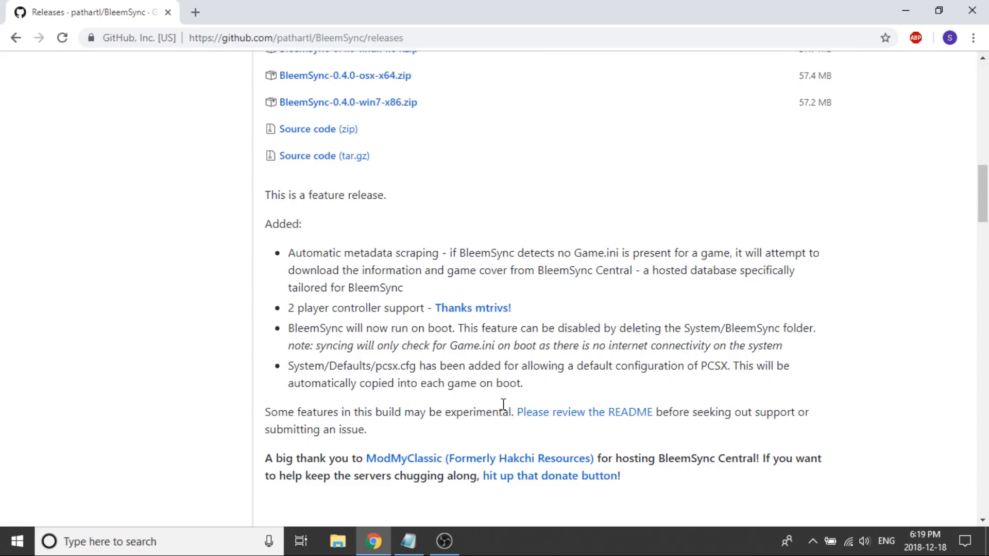
mouse_move(506, 342)
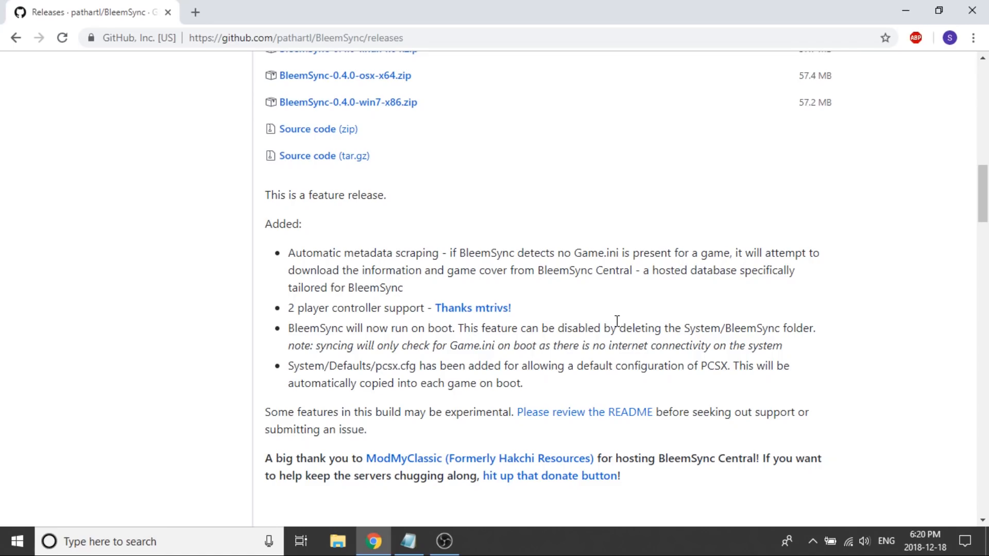
mouse_move(613, 321)
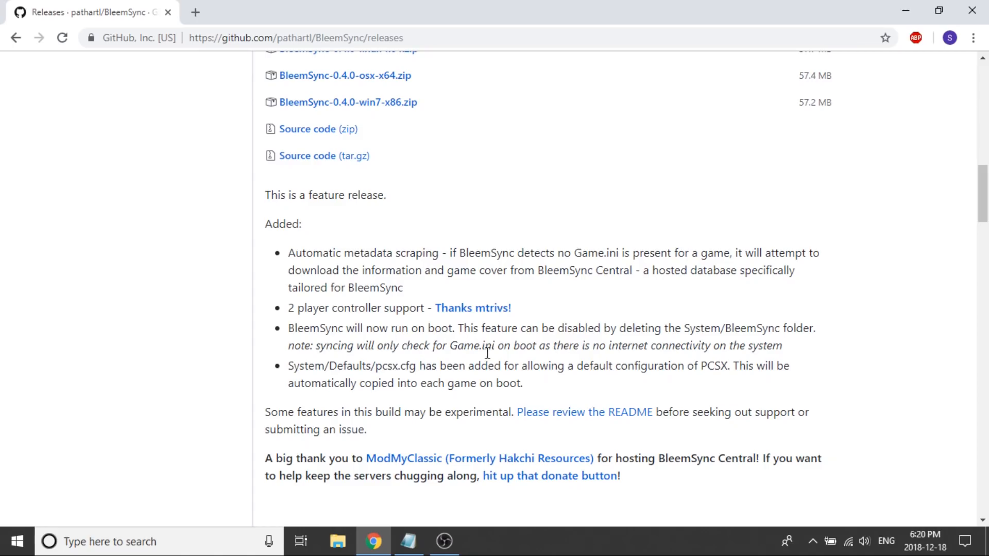
mouse_move(664, 346)
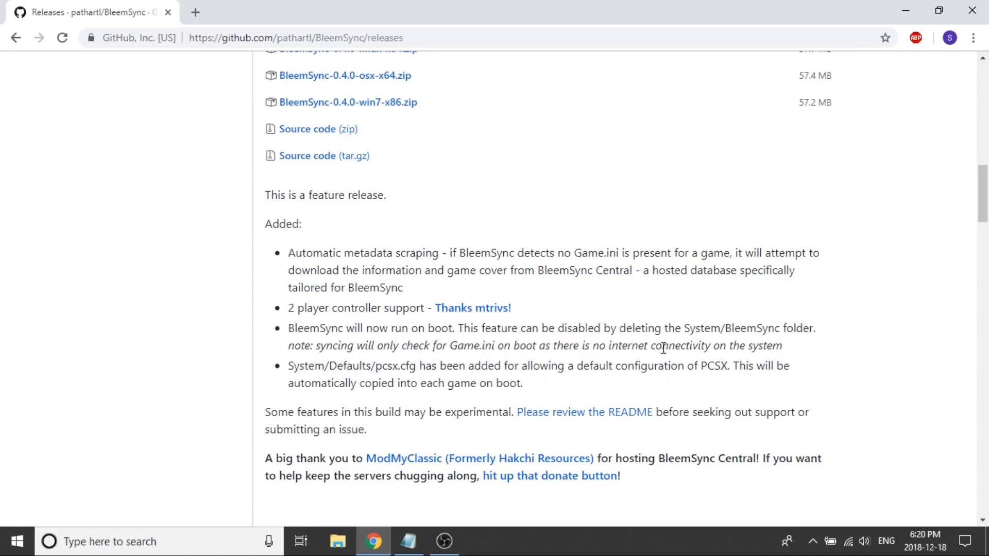
mouse_move(808, 351)
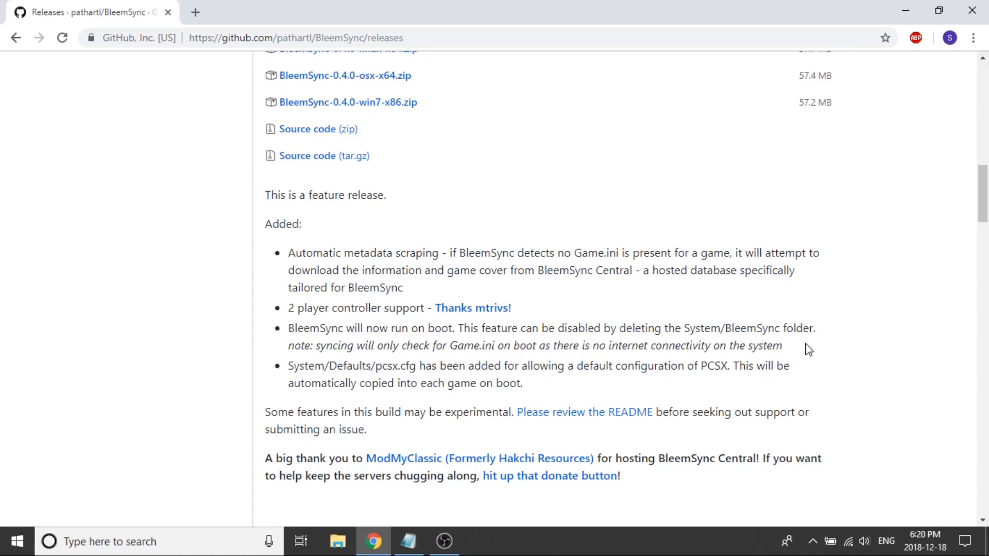
mouse_move(539, 367)
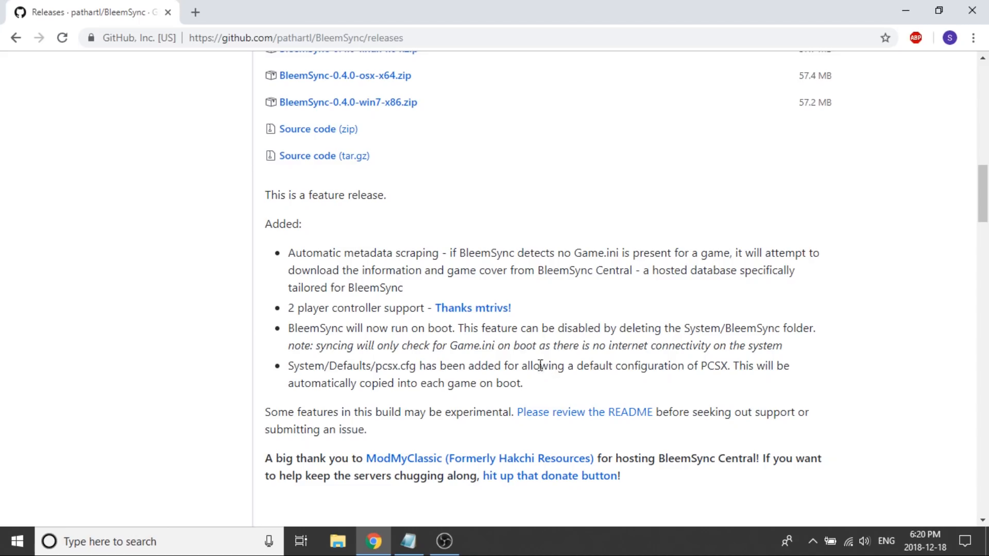
mouse_move(554, 349)
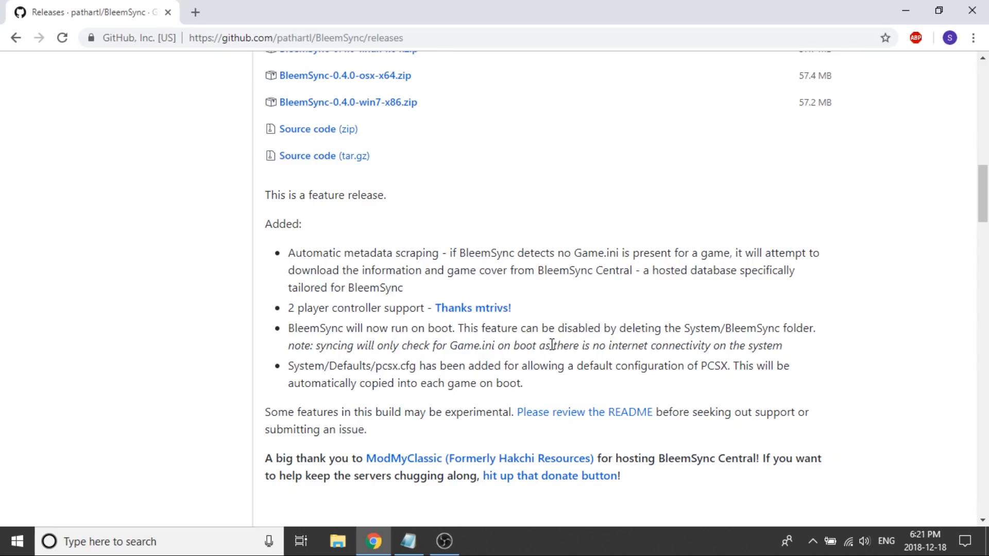
mouse_move(569, 348)
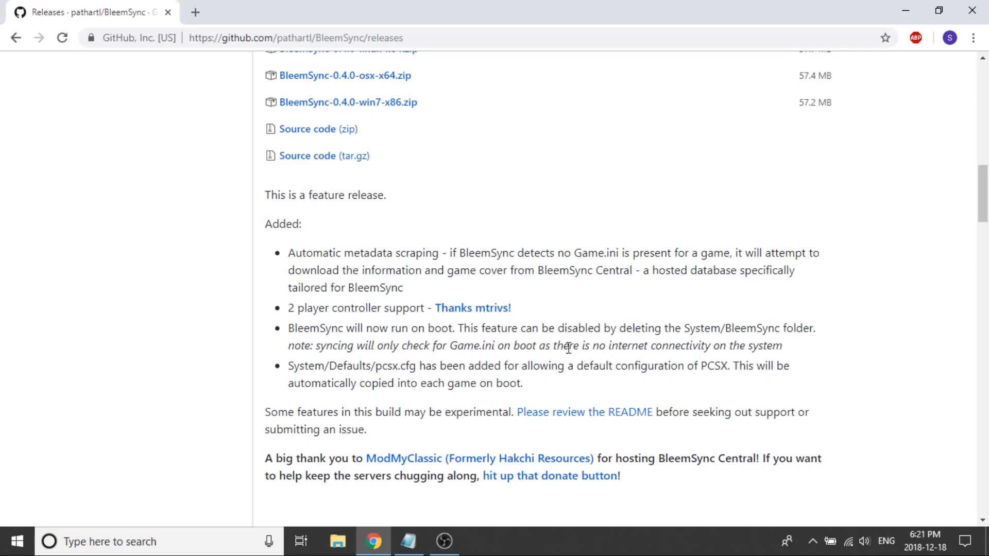
mouse_move(705, 363)
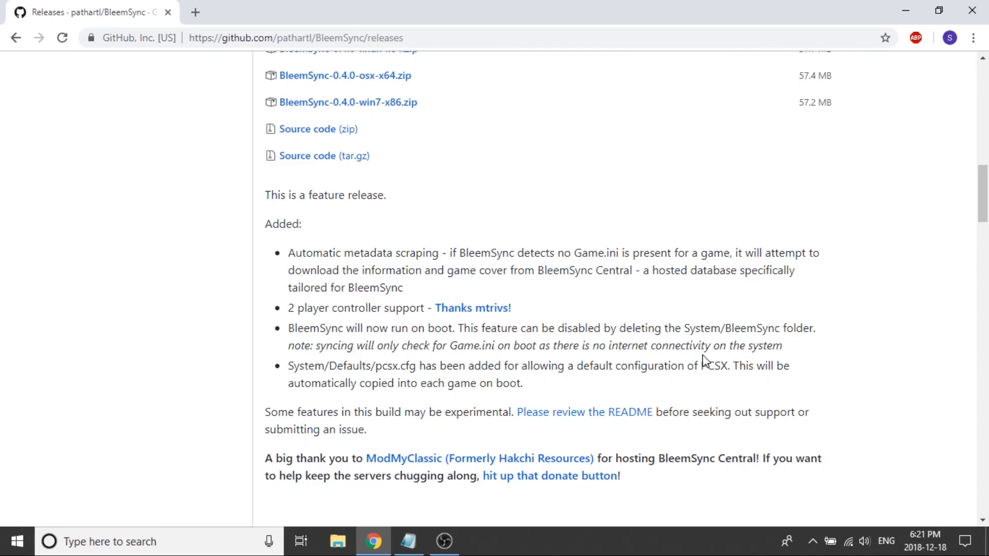
mouse_move(811, 348)
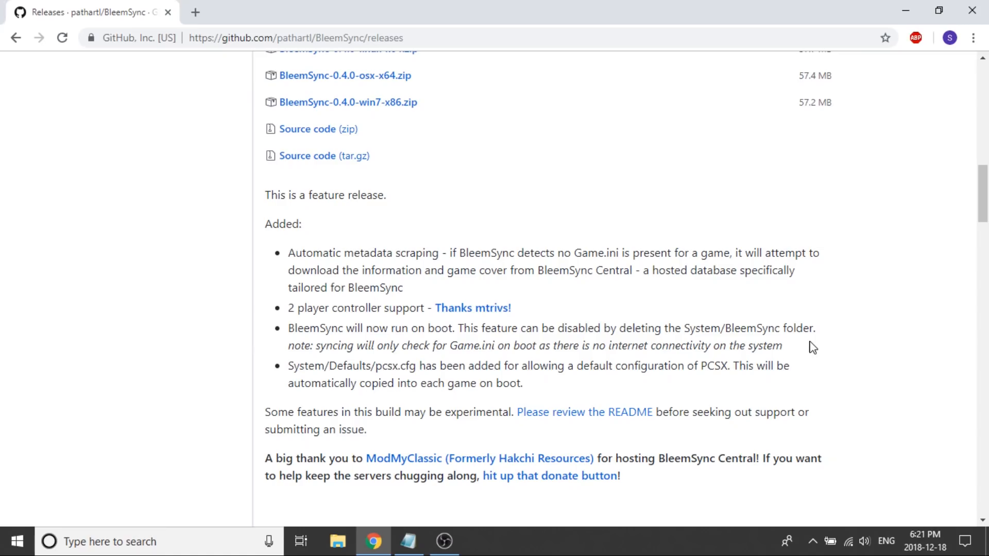
mouse_move(801, 347)
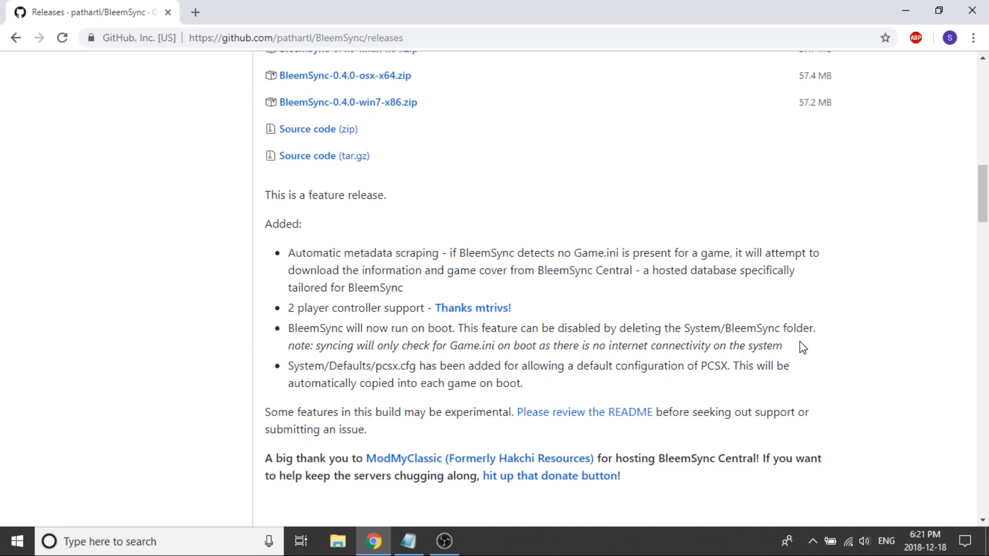
mouse_move(590, 429)
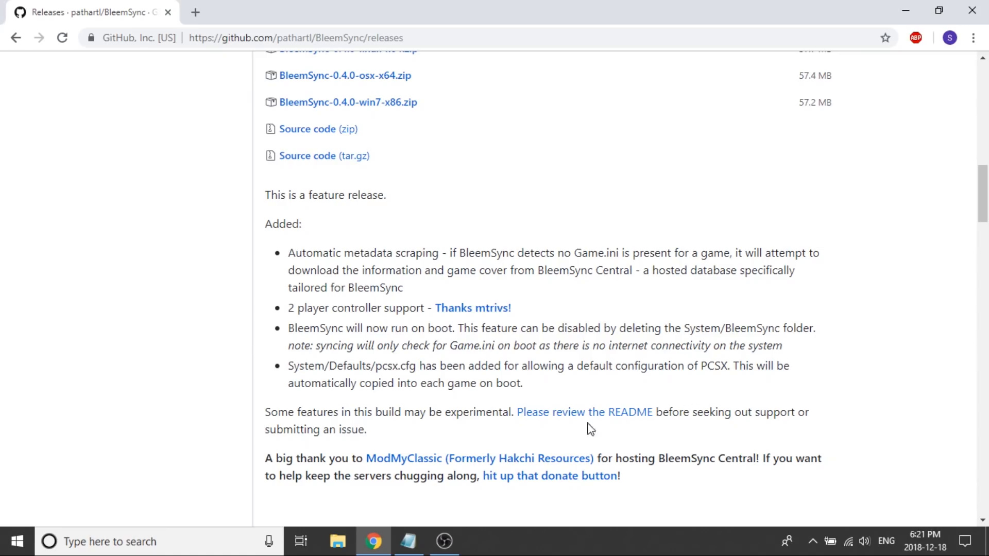
mouse_move(424, 403)
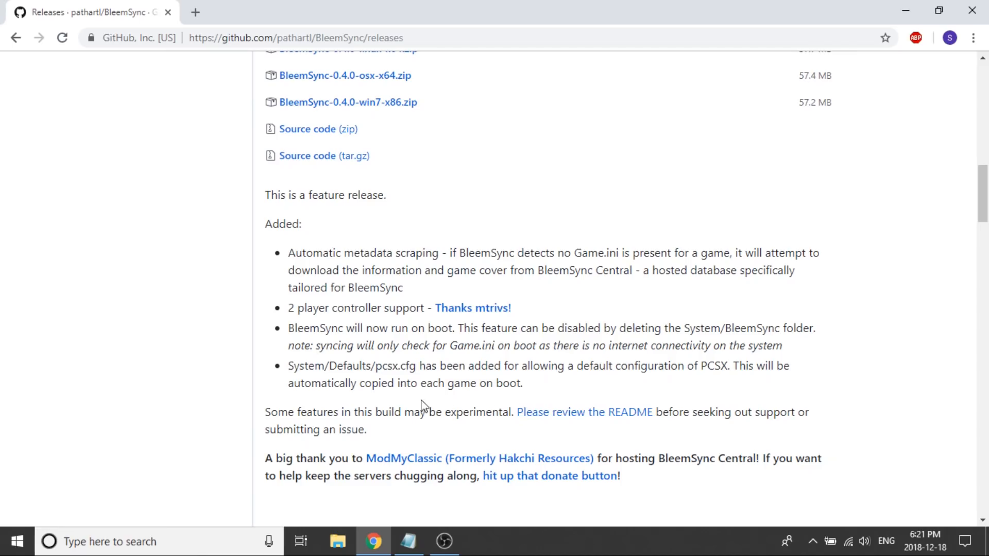
mouse_move(391, 376)
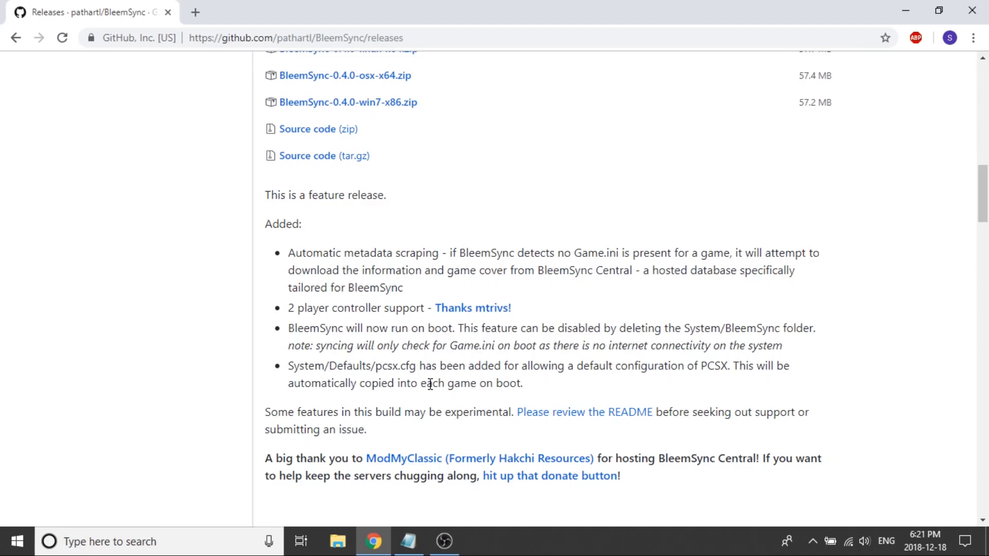
mouse_move(445, 406)
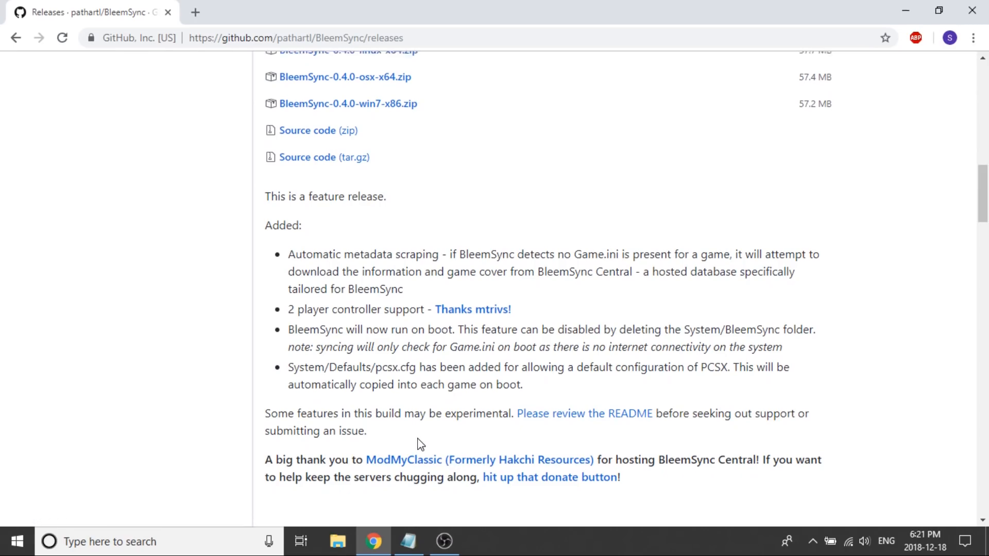
scroll(up, 3)
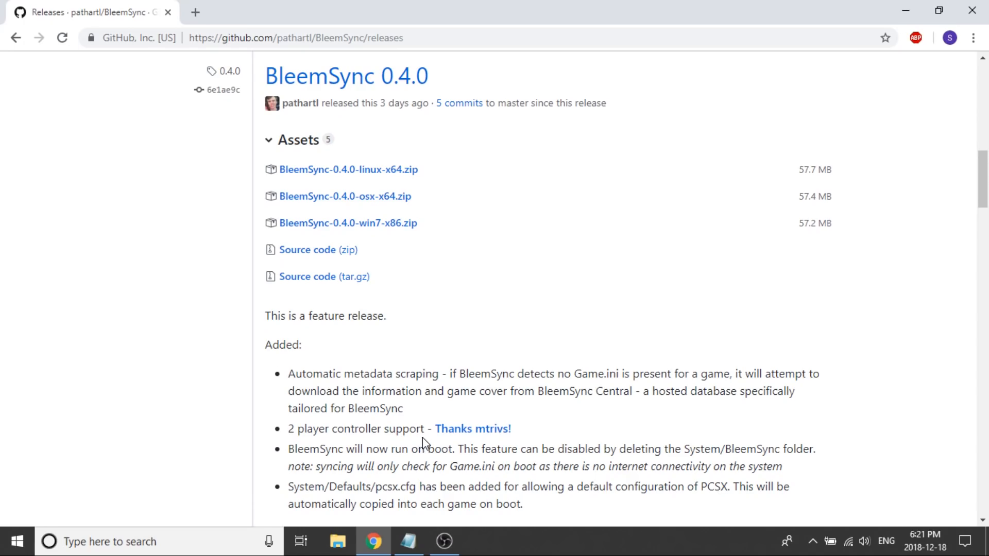
Scroll the releases page to the 0.4.1 entry with its five assets and maintenance notes
scroll(up, 3)
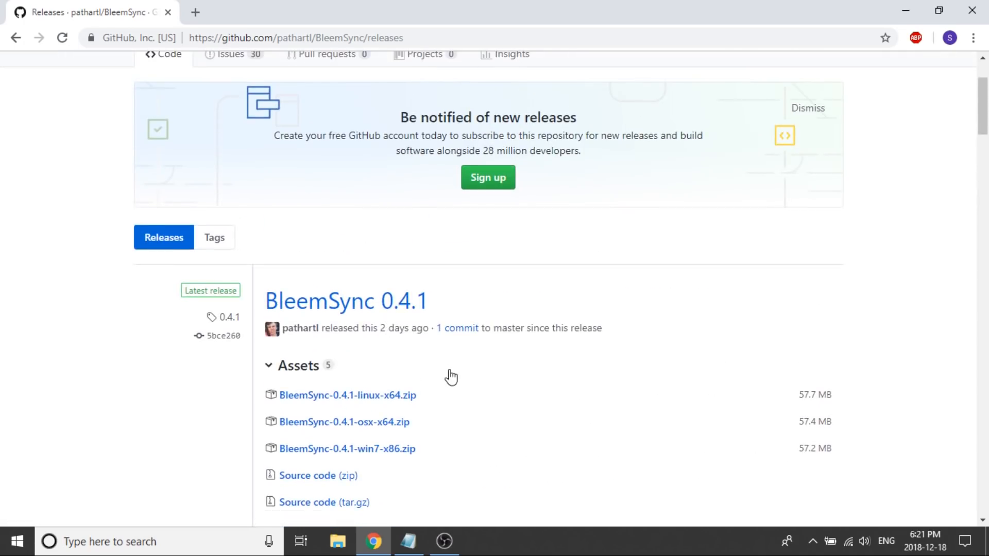
scroll(down, 3)
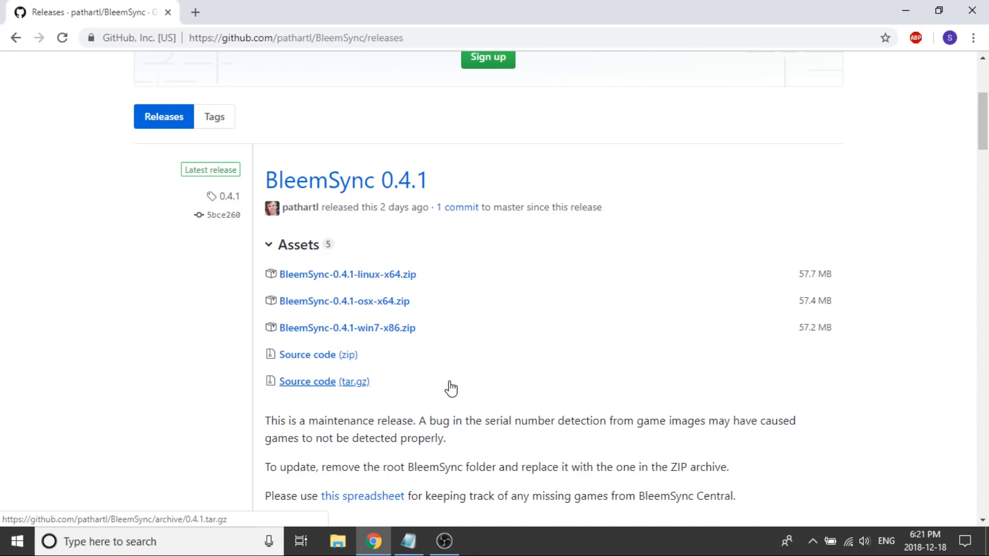
mouse_move(523, 425)
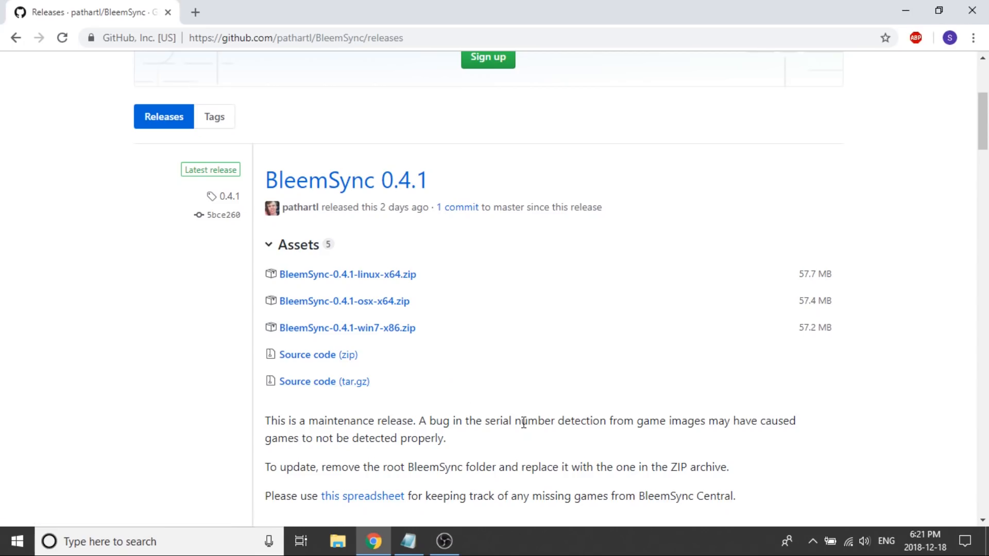
mouse_move(521, 438)
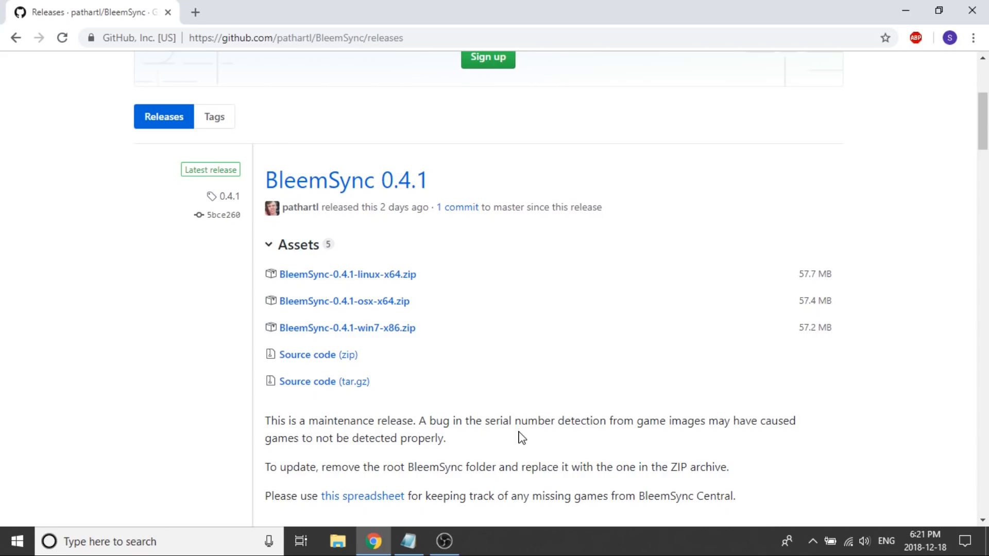
mouse_move(498, 422)
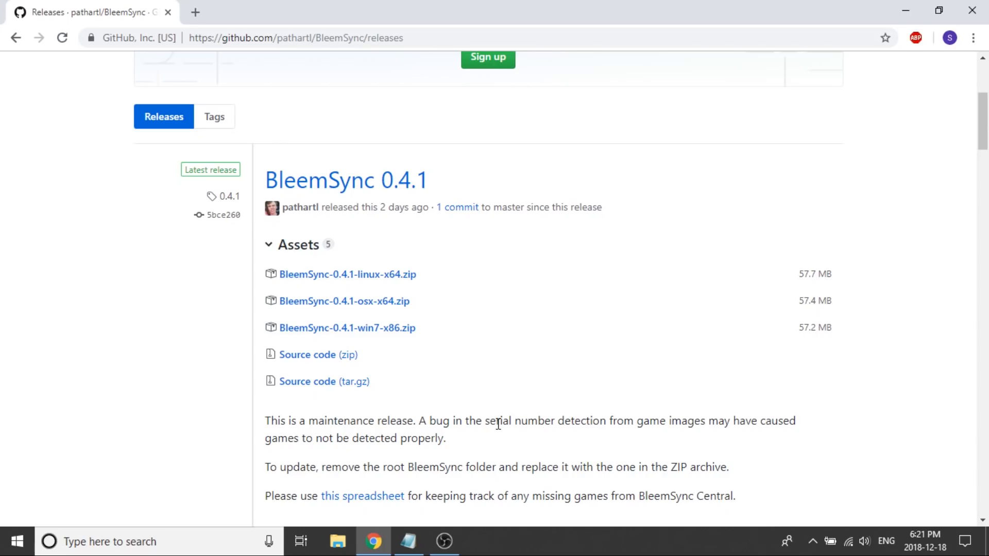
mouse_move(495, 424)
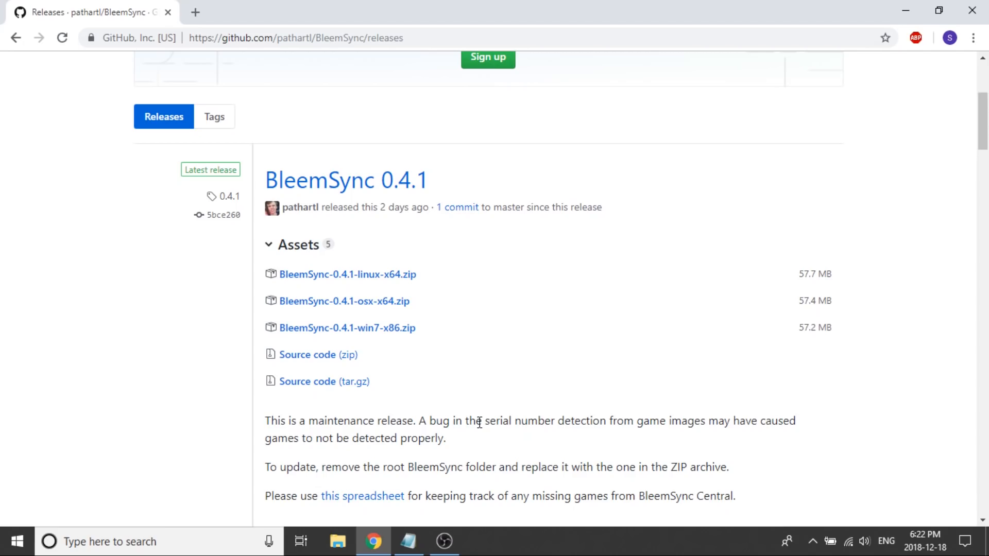
scroll(down, 3)
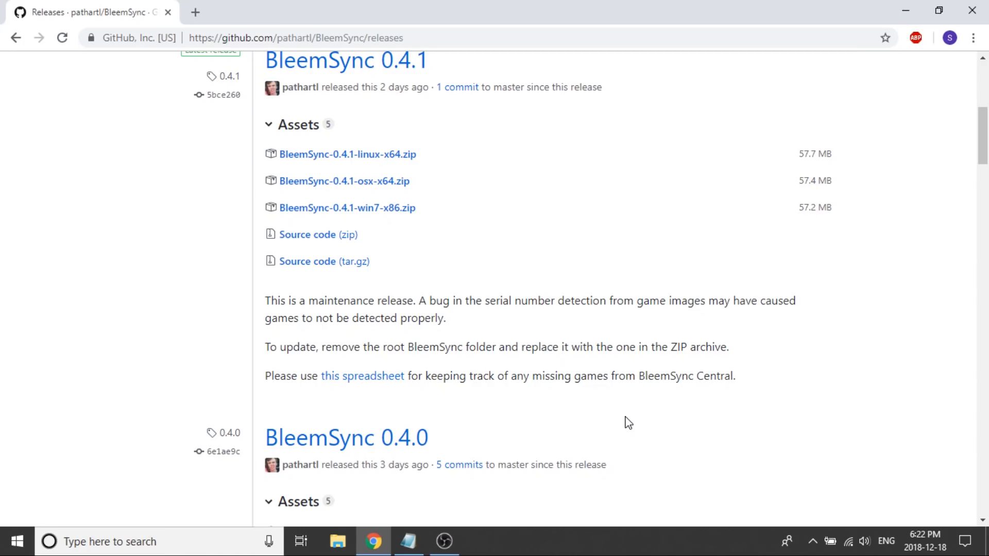
mouse_move(618, 441)
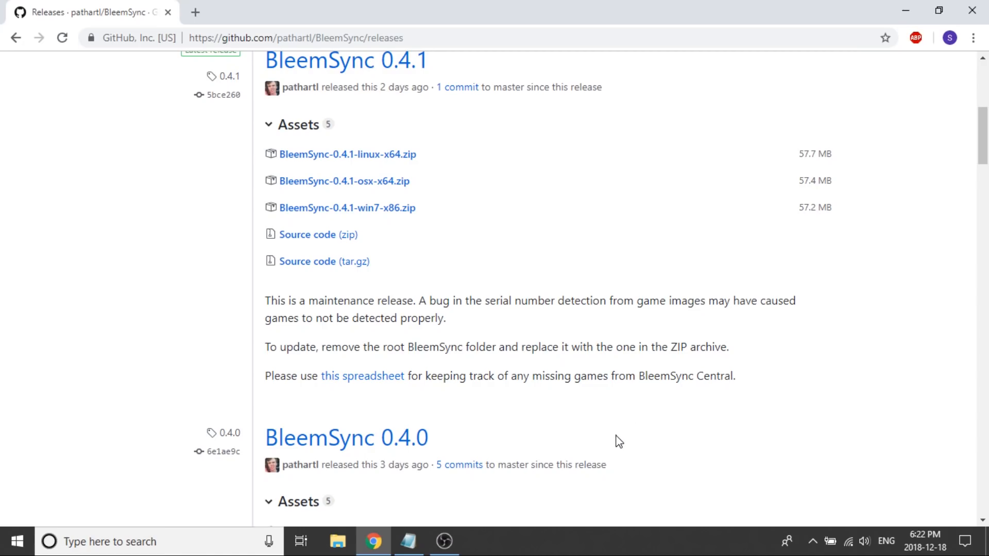
scroll(up, 3)
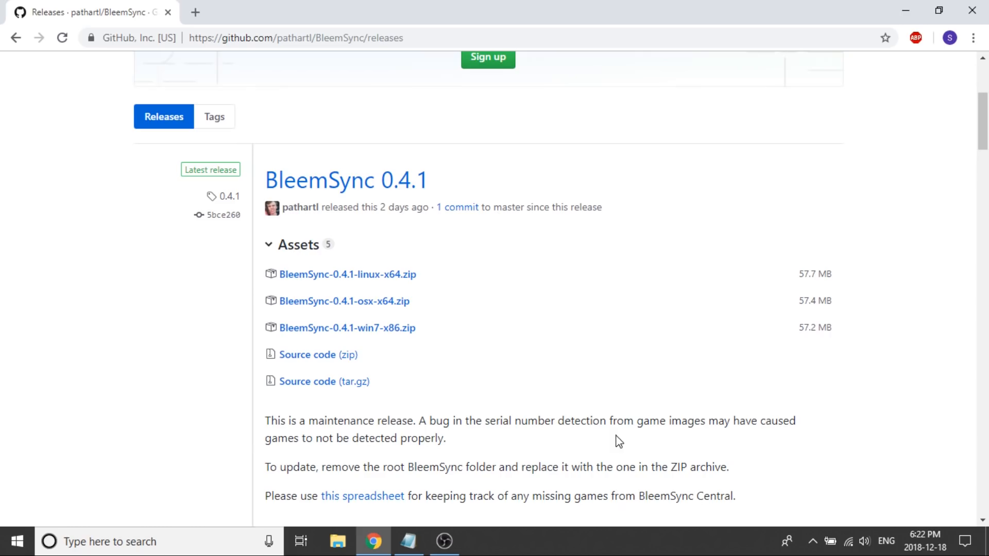
mouse_move(318, 354)
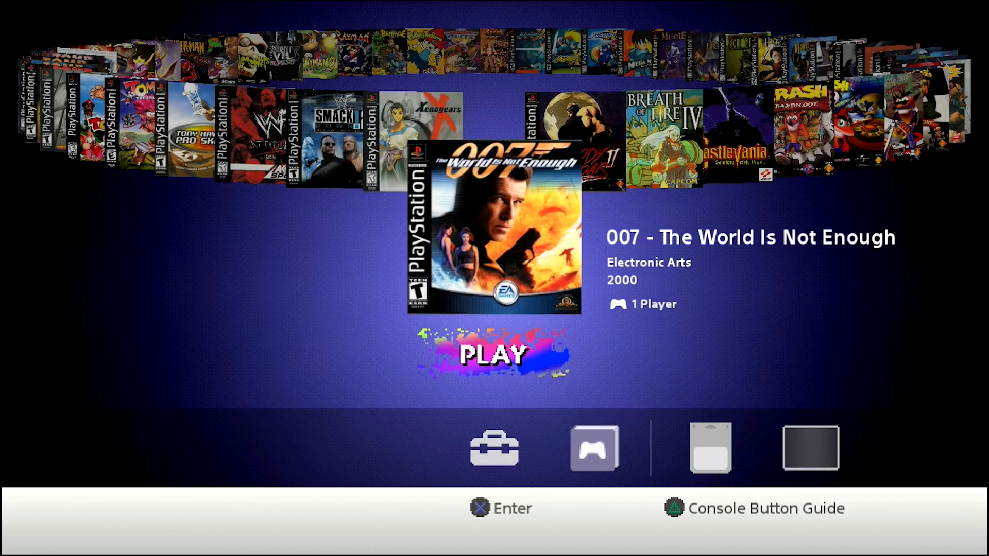
Cycle the game carousel from 007 - The World Is Not Enough until Bloody Roar 2 is centred
scroll(right, 3)
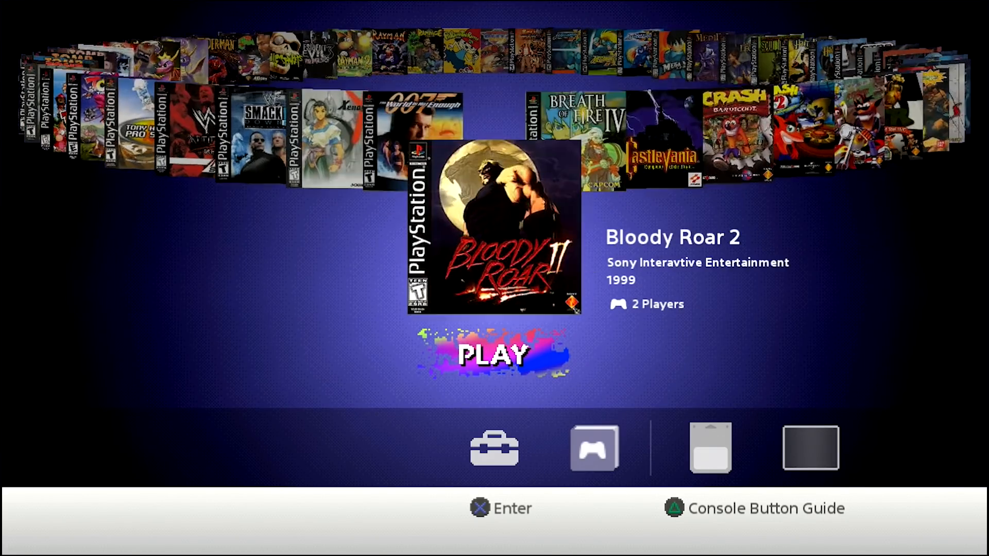
Browse the carousel past Spyro 3 and Tomb Raider II, then back to 007 - The World Is Not Enough
key(Right)
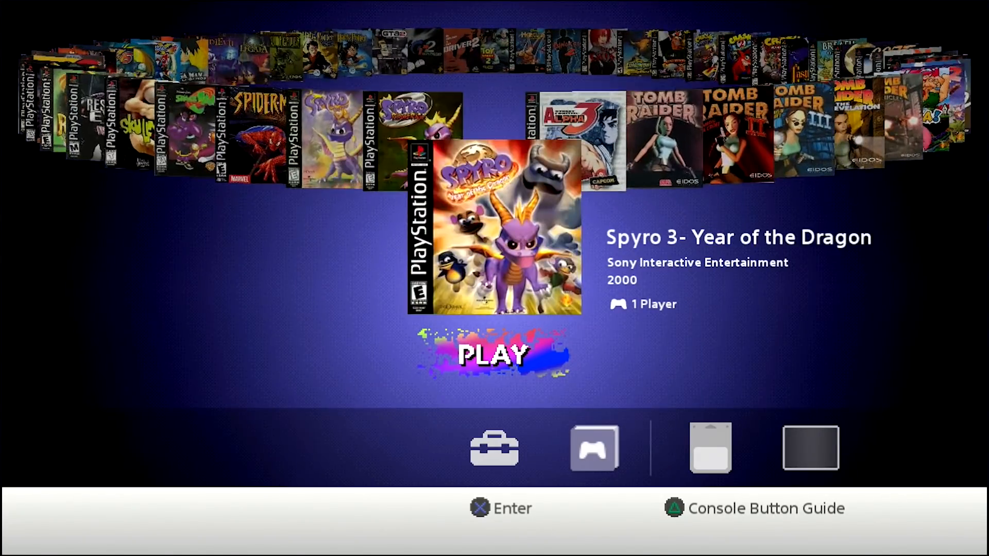
key(Right)
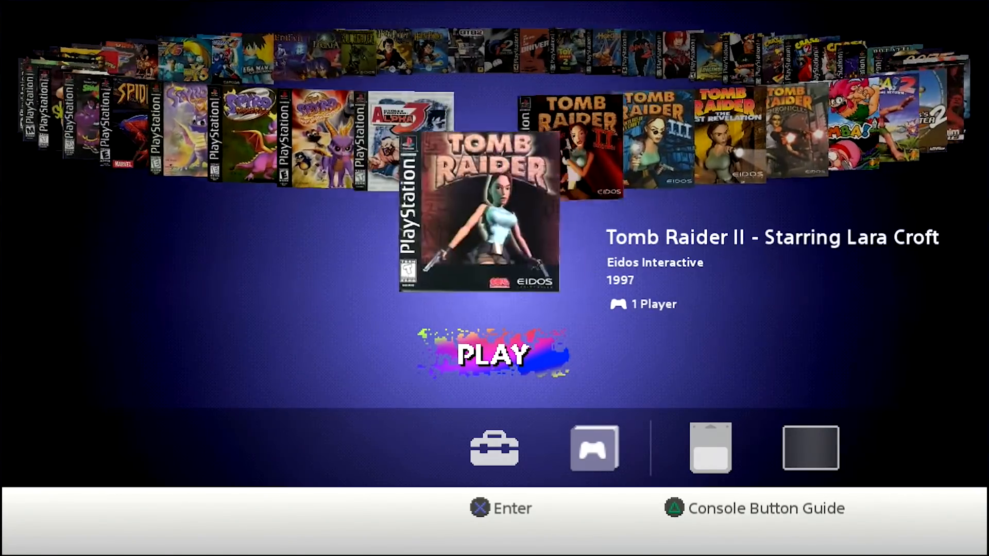
key(Left)
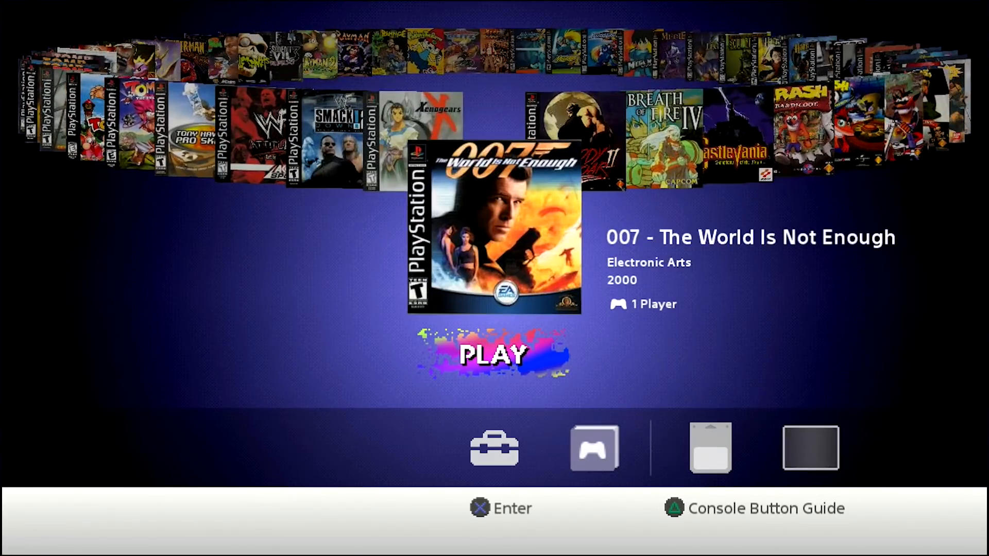
Browse past Crash Bandicoot 3 and Dino Crisis 2 to Street Fighter Alpha 3 and launch it
key(Right)
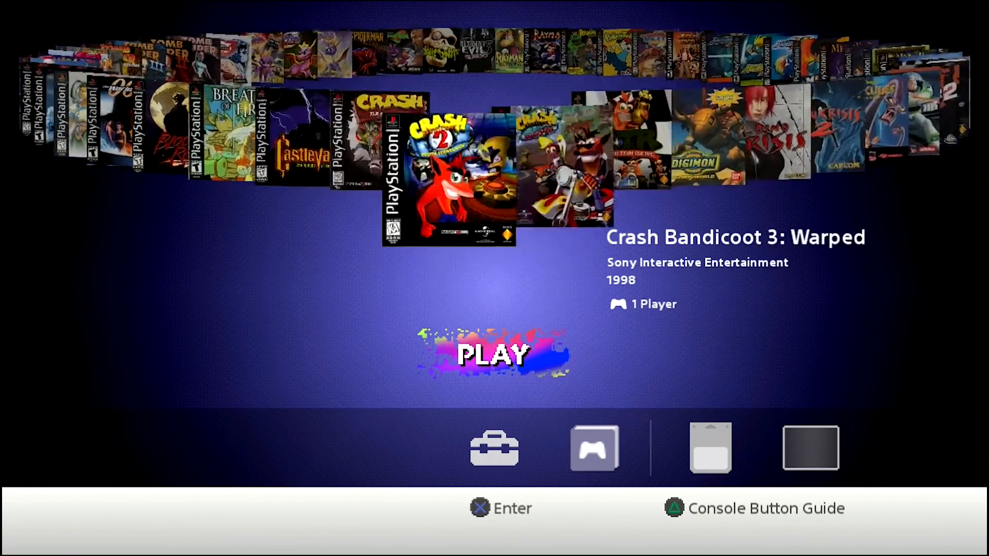
scroll(right, 3)
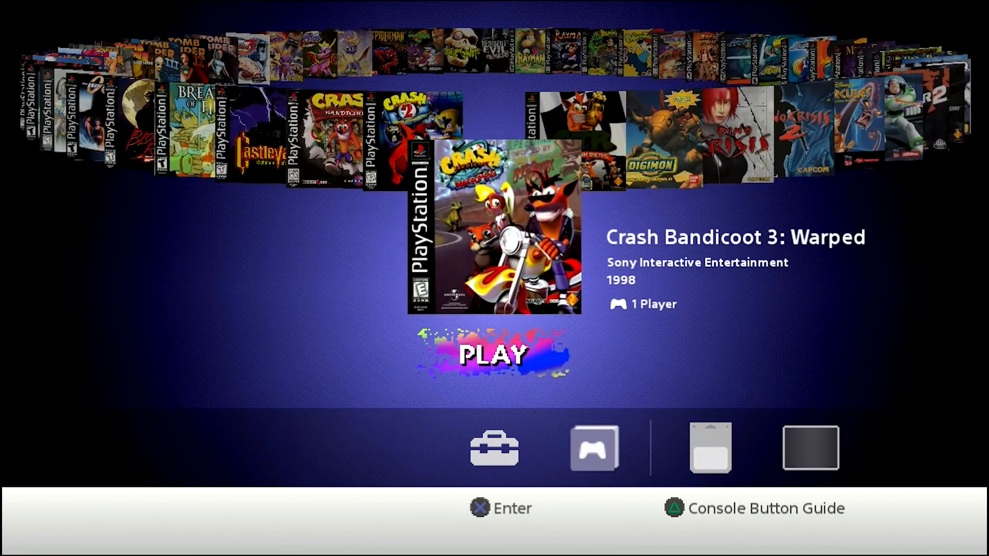
key(Right)
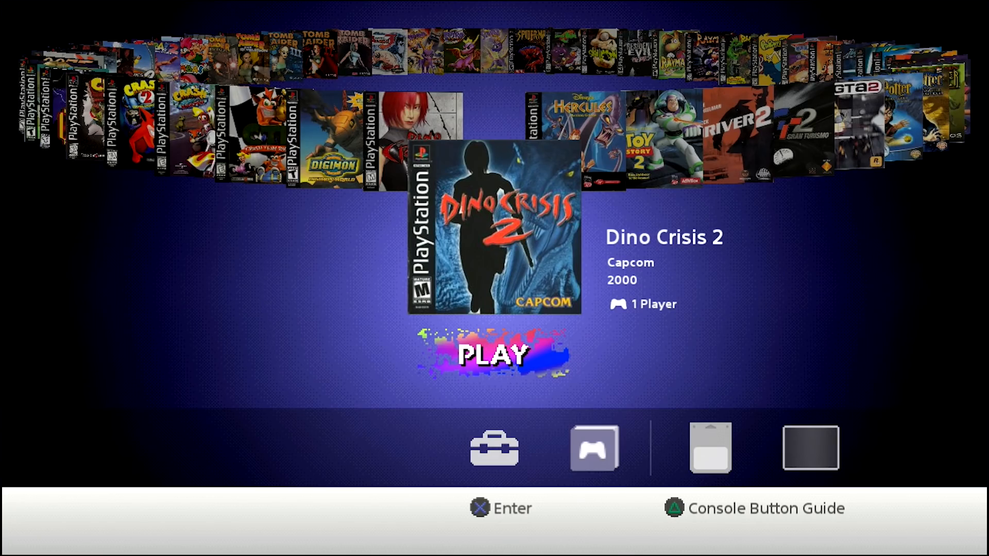
key(Right)
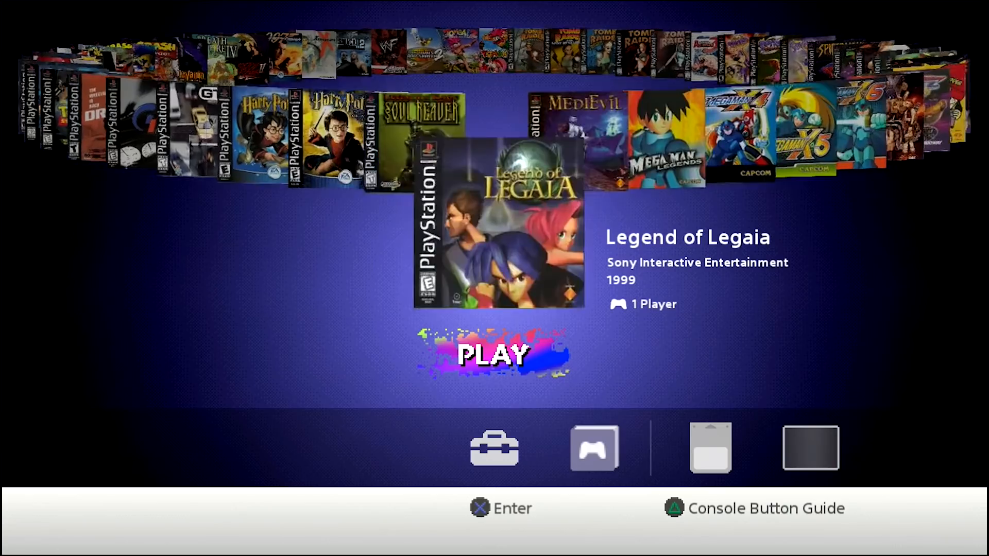
scroll(right, 3)
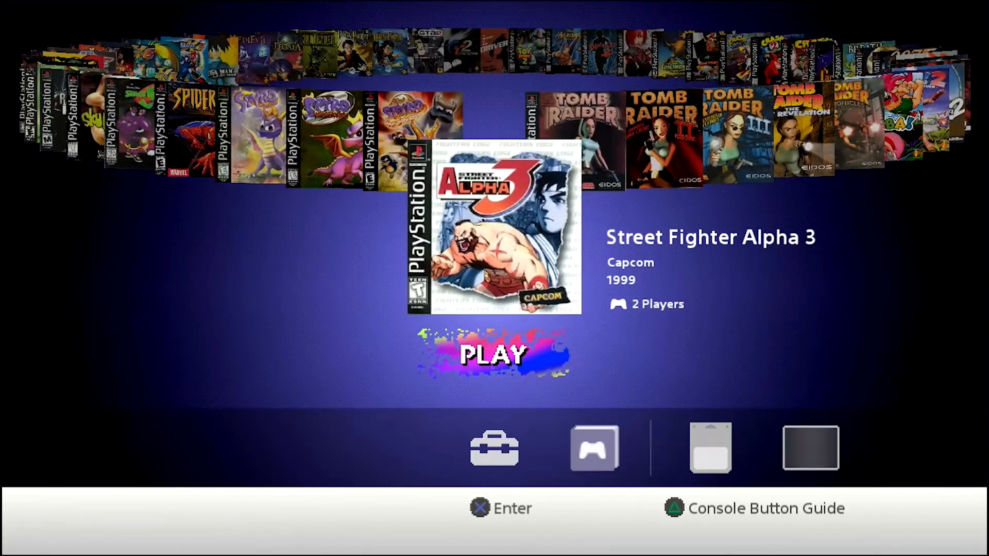
click(495, 354)
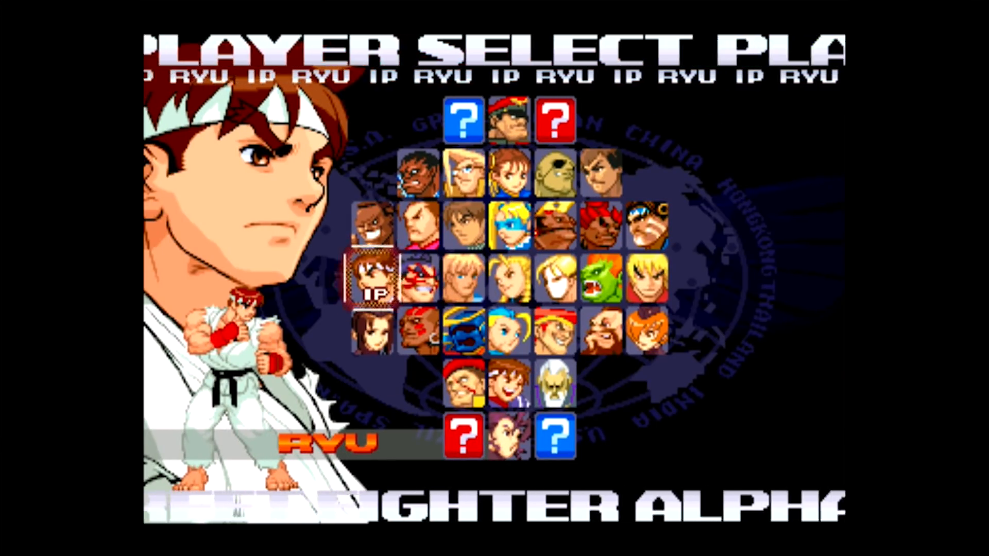
Lock in Ryu as player one's fighter on the Player Select screen
click(647, 278)
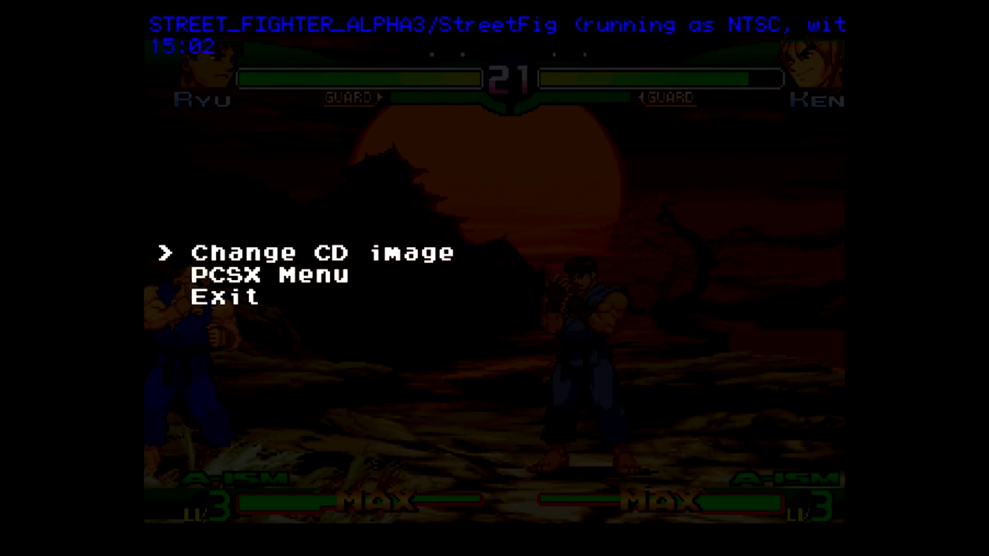
Move down the emulator overlay options to highlight the PCSX Menu entry
key(Down)
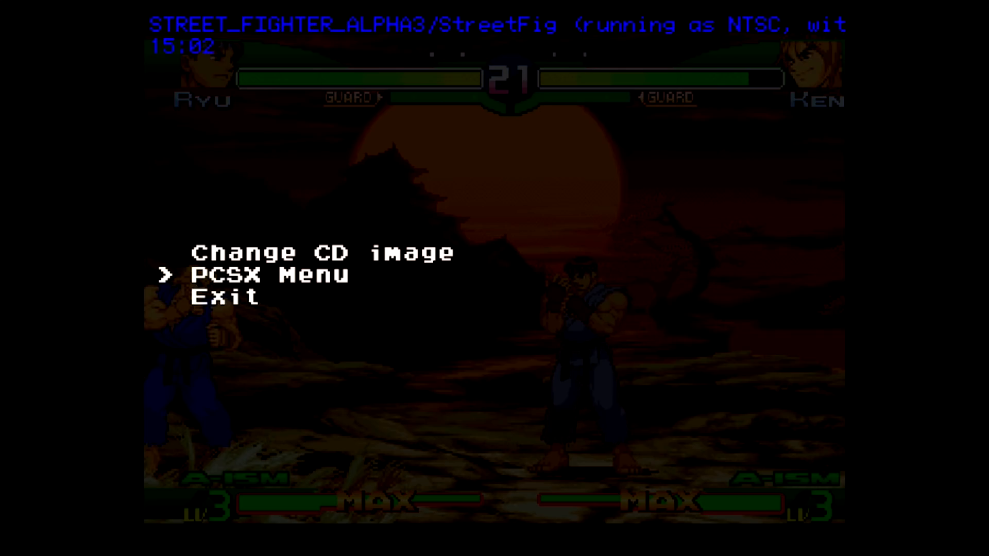
Exit Street Fighter Alpha 3 via the PCSX overlay and move the library to Spider-Man
key(Down)
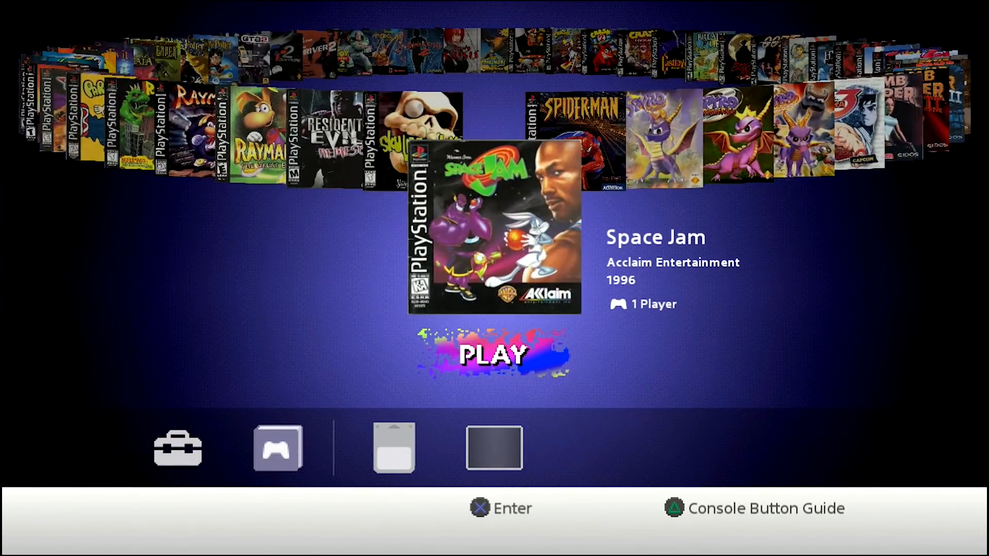
key(Right)
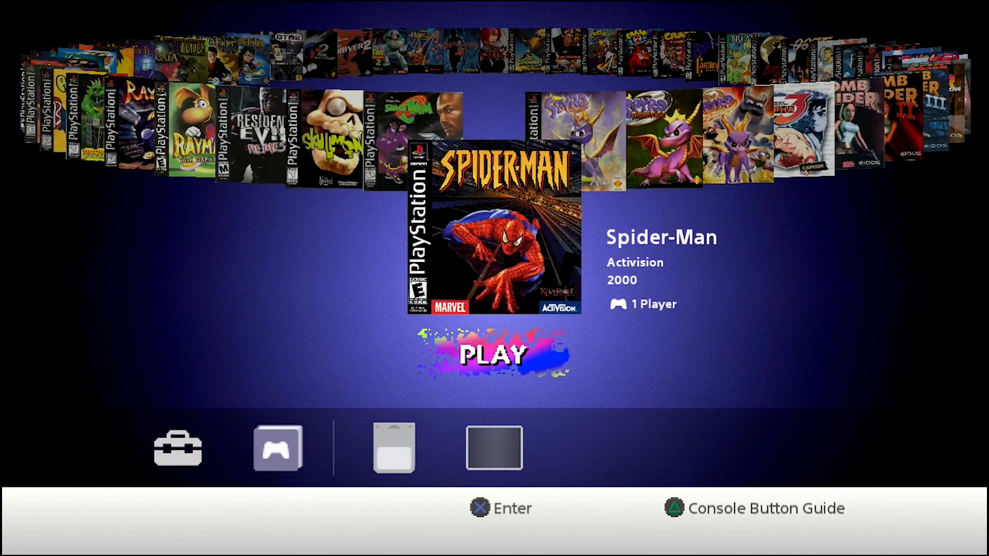